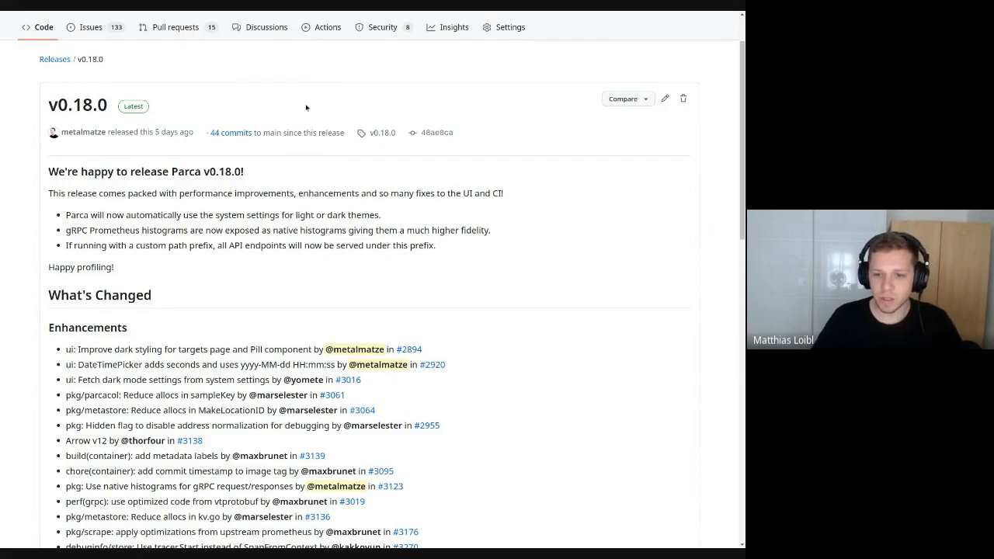
- Select the release note stating all API endpoints are served under a custom path prefix
left_click_drag(121, 245, 435, 246)
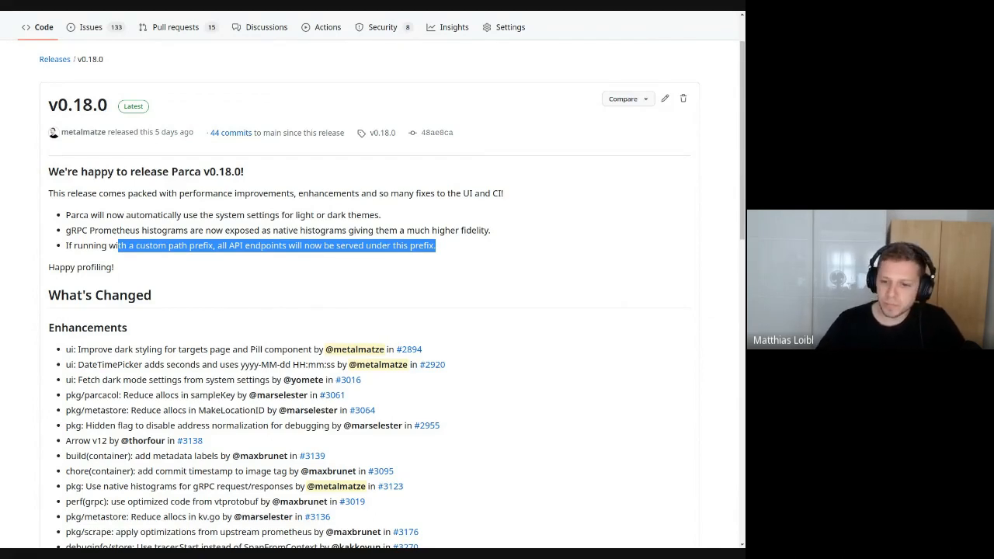
scroll("down", 3)
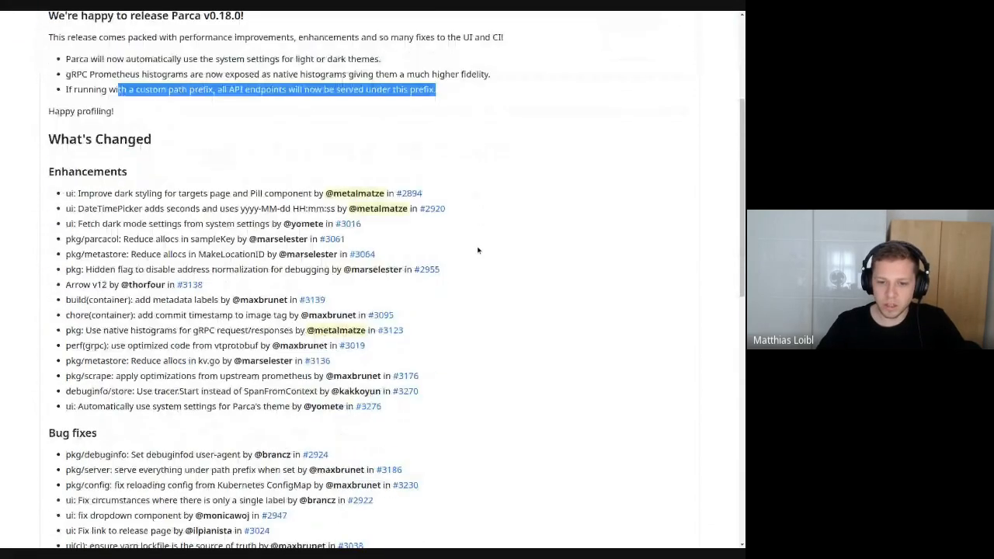
scroll("down", 3)
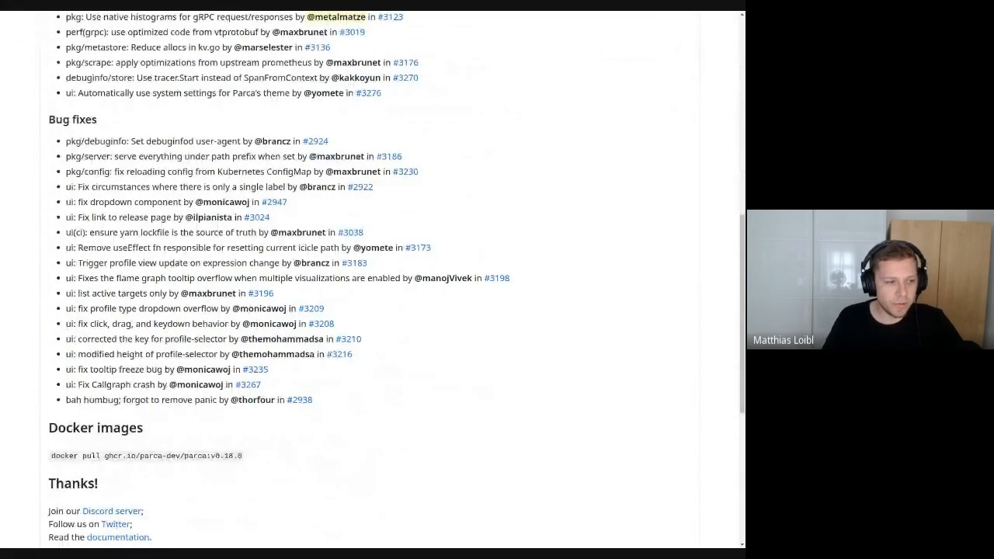
double_click(74, 247)
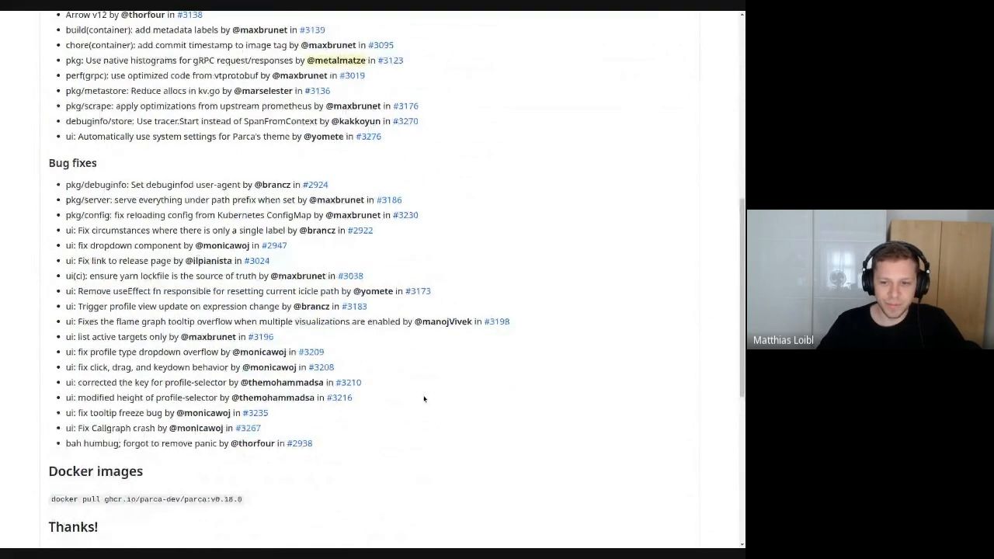
scroll("up", 3)
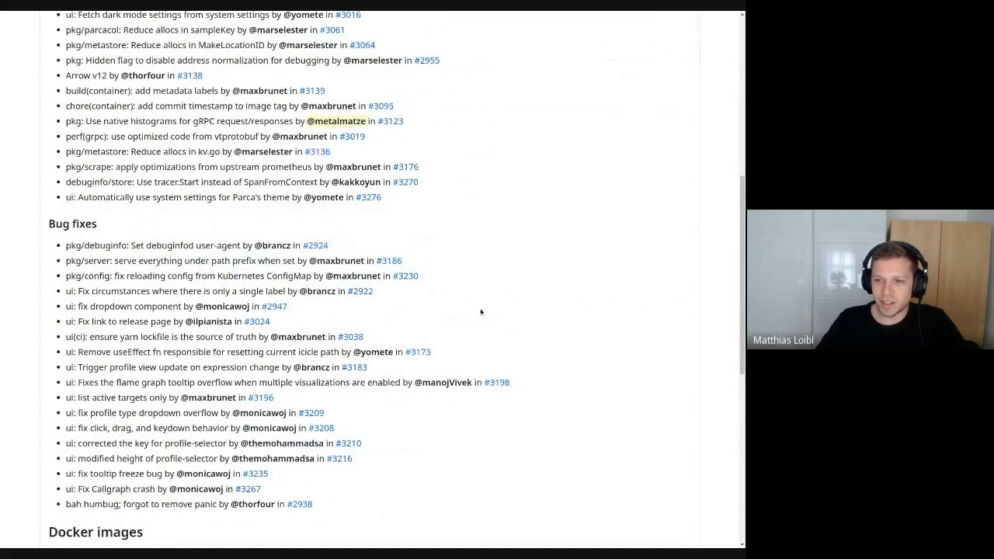
scroll("up", 3)
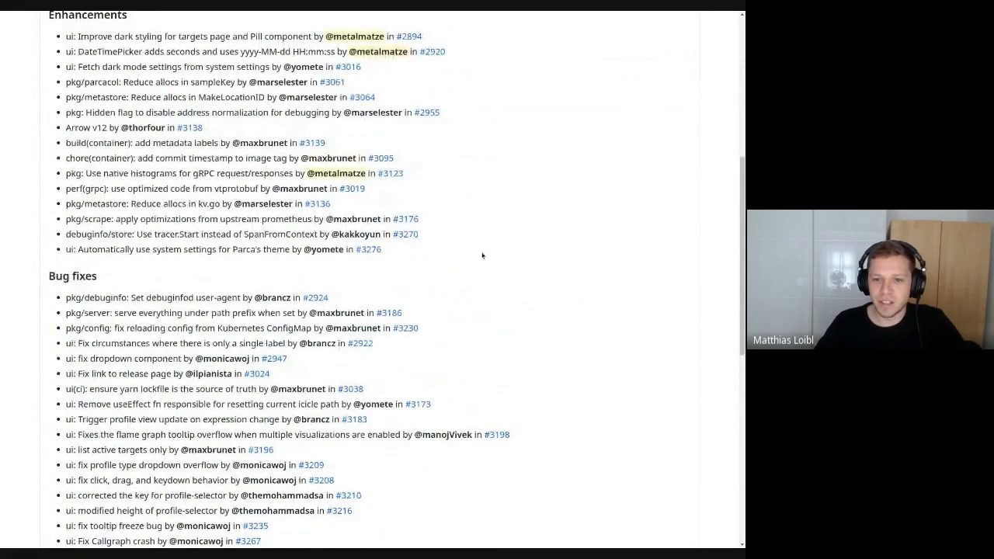
scroll("up", 3)
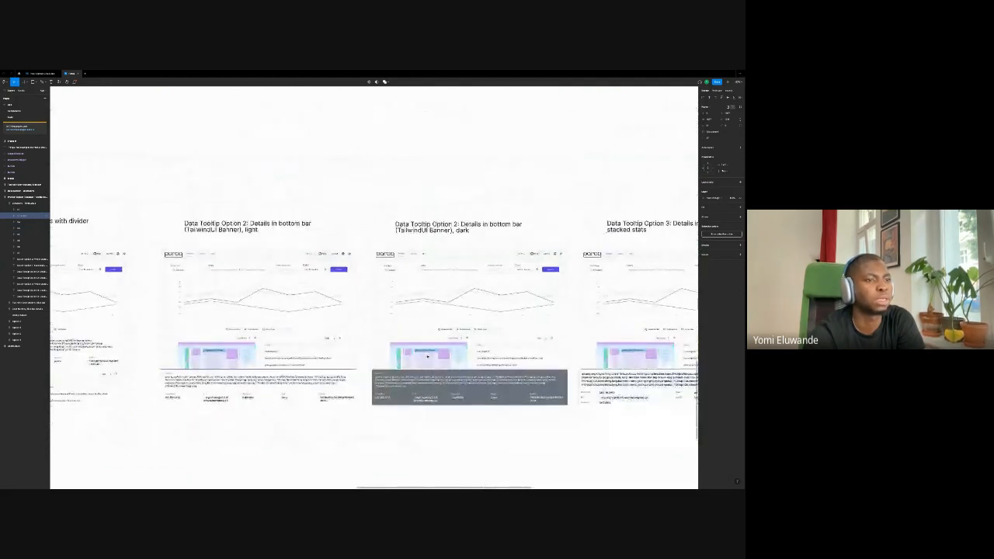
- Select the Data Tooltip Option 3 frame with the stacked-stats design beside the Option 2 frames
left_click(466, 340)
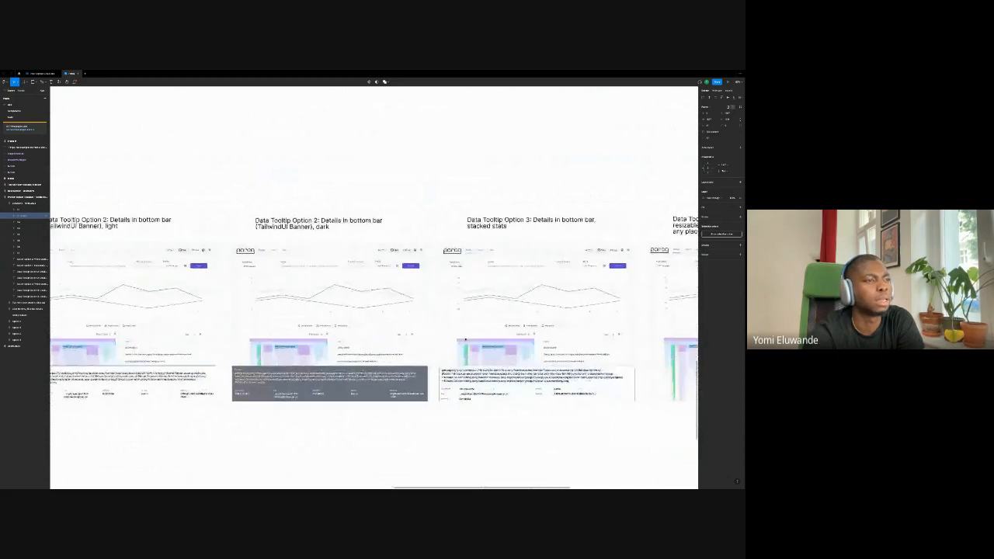
left_click(535, 322)
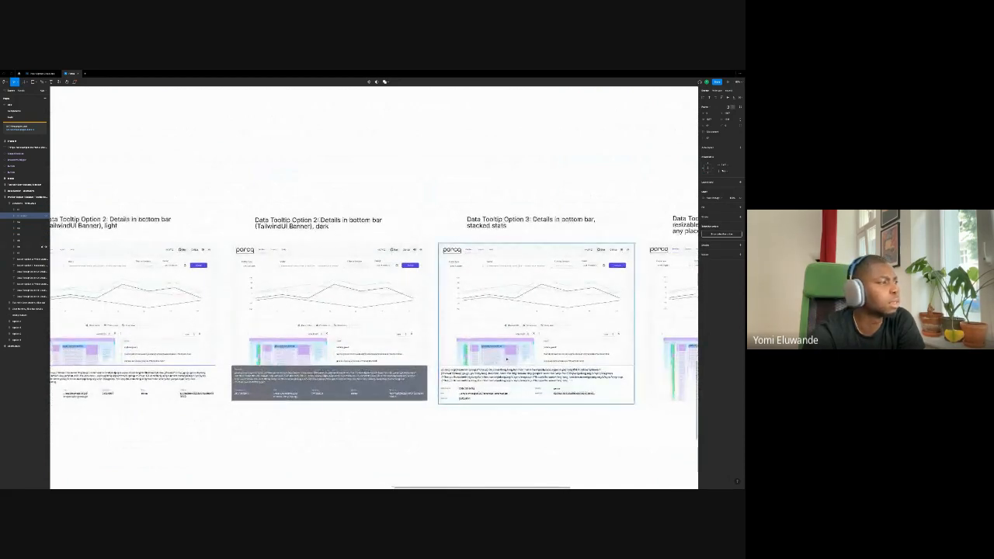